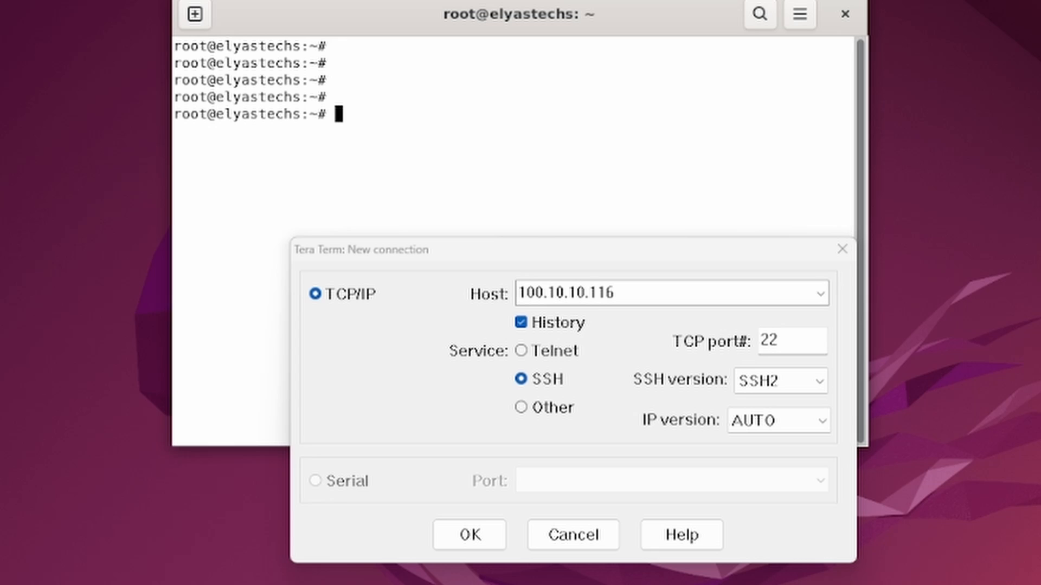
Step: Dismiss the Tera Term new connection dialog, leaving the Ubuntu root prompt
{"action": "left_click", "coordinate": [571, 534]}
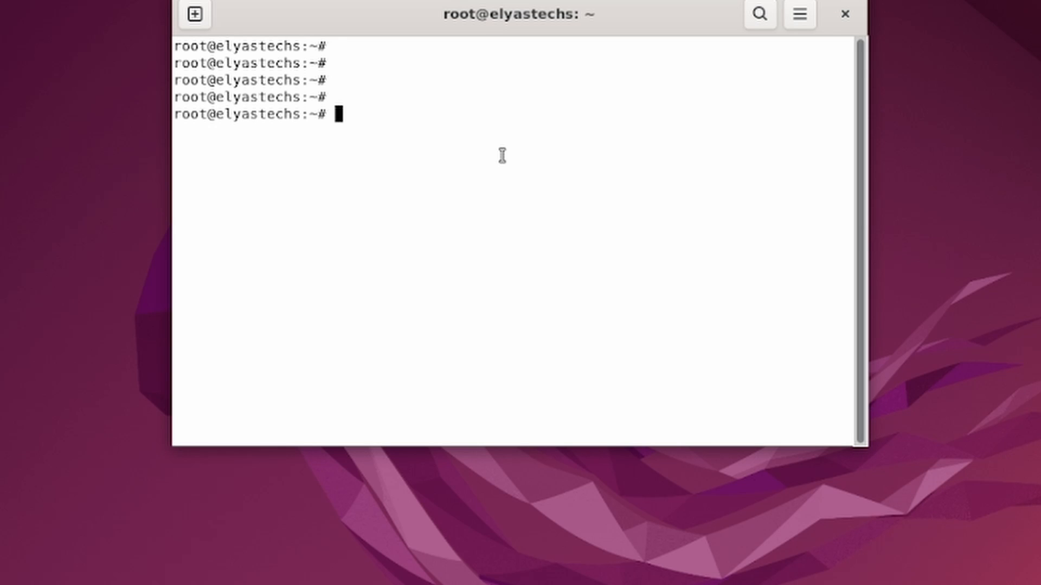
{"action": "mouse_move", "coordinate": [436, 161]}
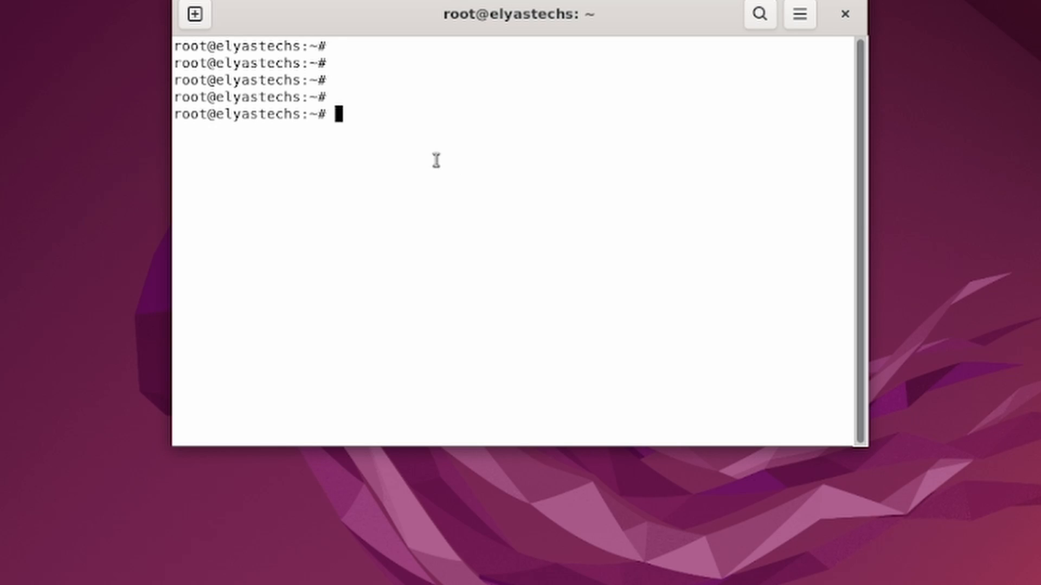
Step: Run systemctl status ssh to confirm ssh.service is active (running), then return to the prompt
{"action": "type", "text": "s"}
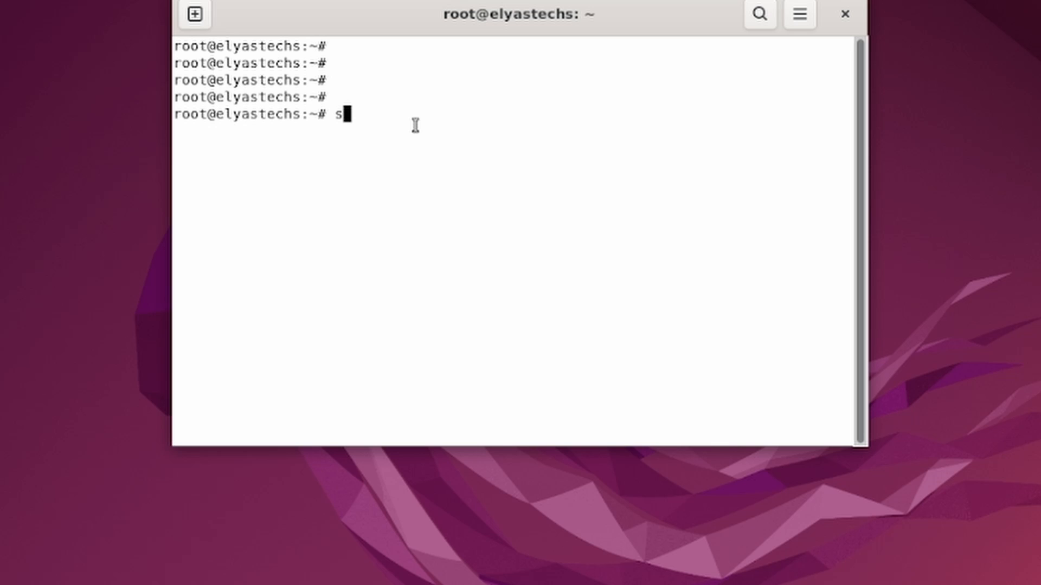
{"action": "type", "text": "ystemctl"}
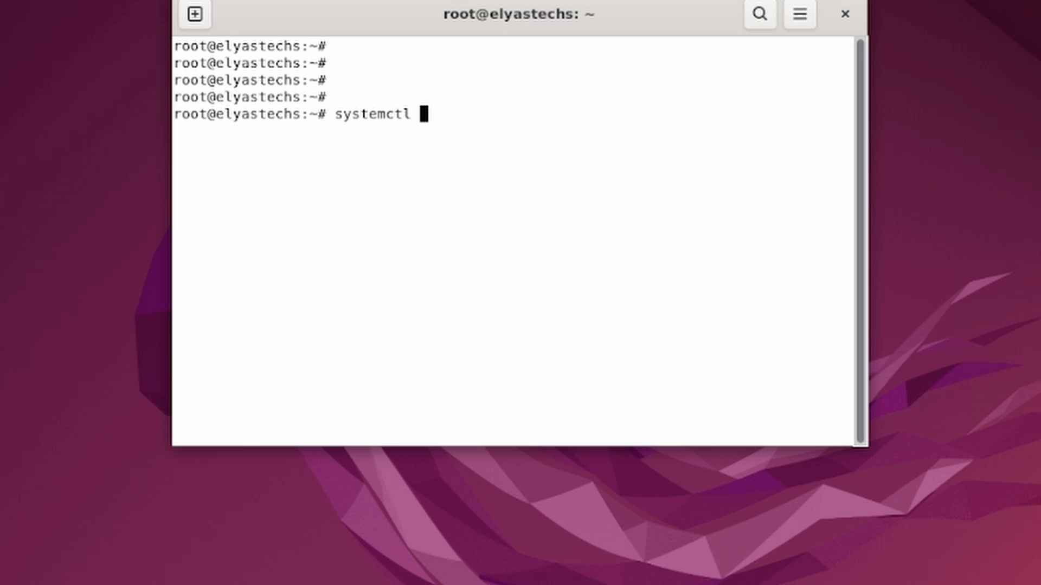
{"action": "type", "text": "status ssh"}
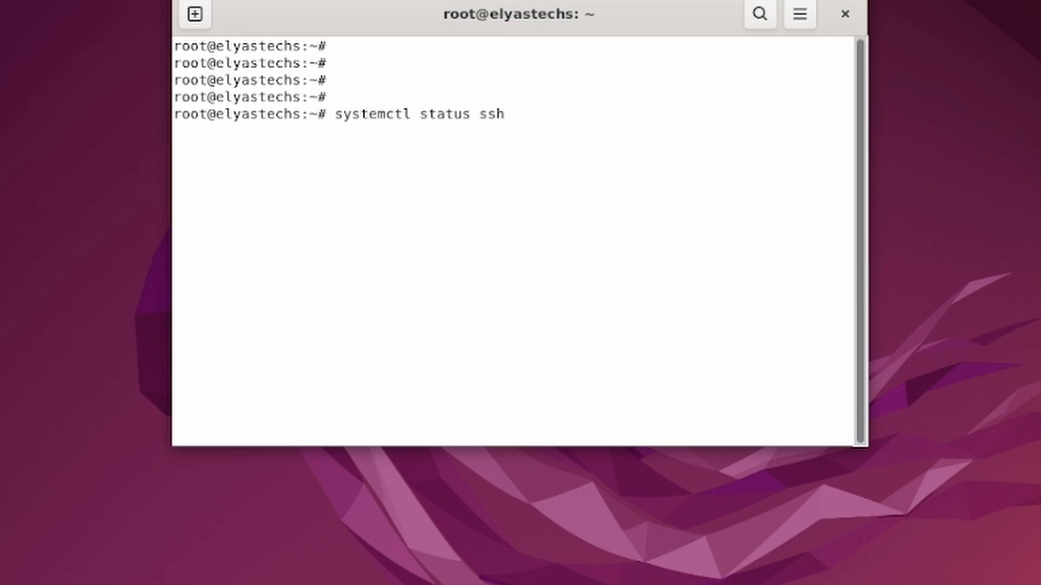
{"action": "key", "text": "Return"}
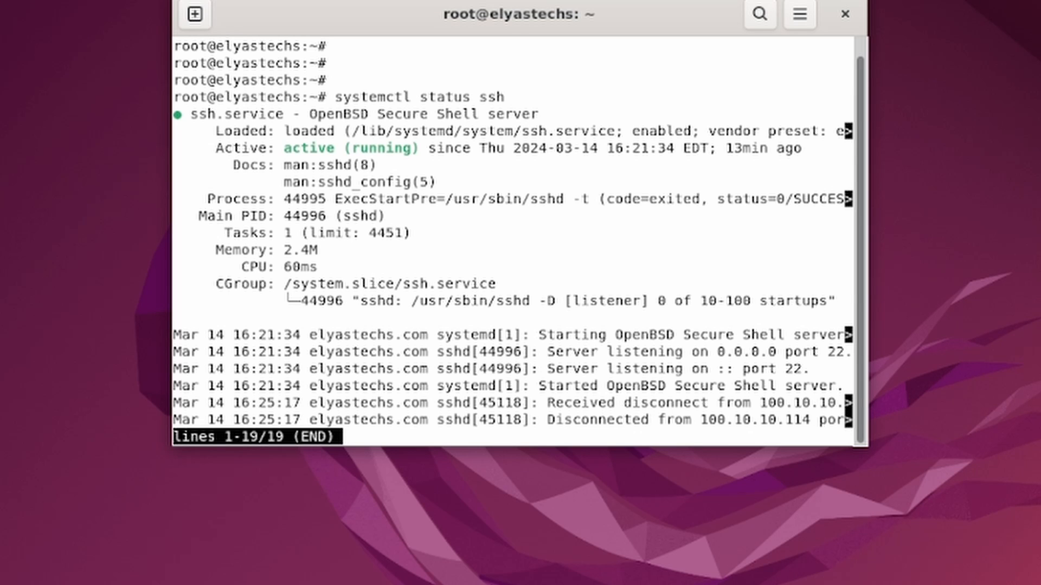
{"action": "key", "text": "q"}
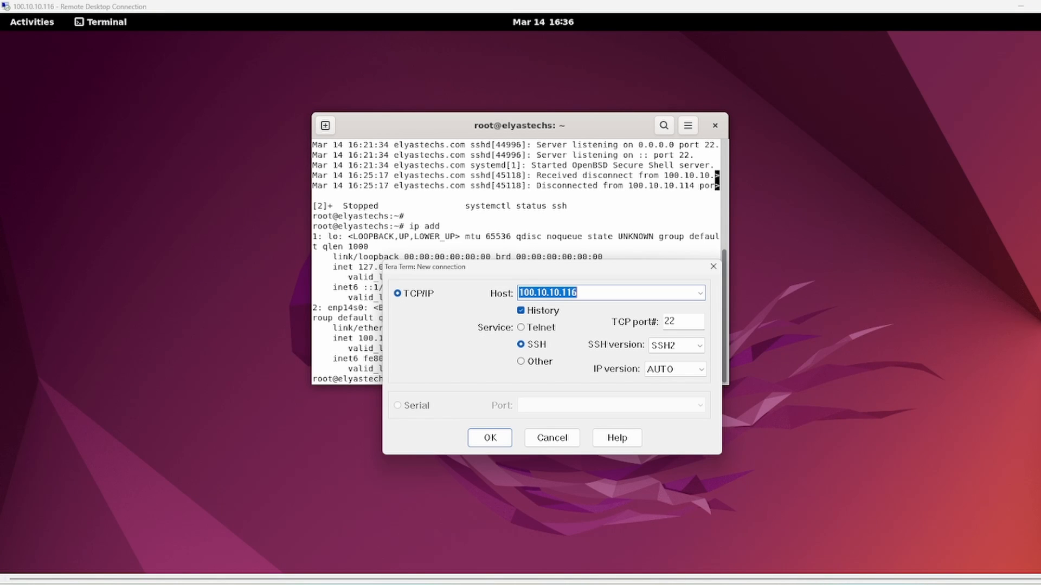
Step: Attempt the SSH connection to 100.10.10.116 and dismiss the 'Connection timed out' error
{"action": "left_click", "coordinate": [582, 293]}
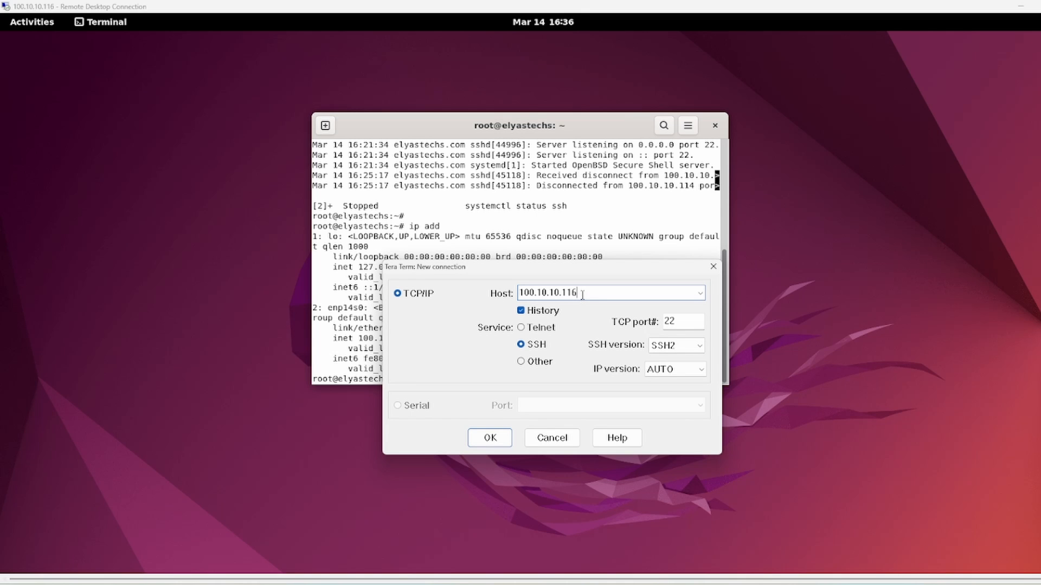
{"action": "mouse_move", "coordinate": [818, 304]}
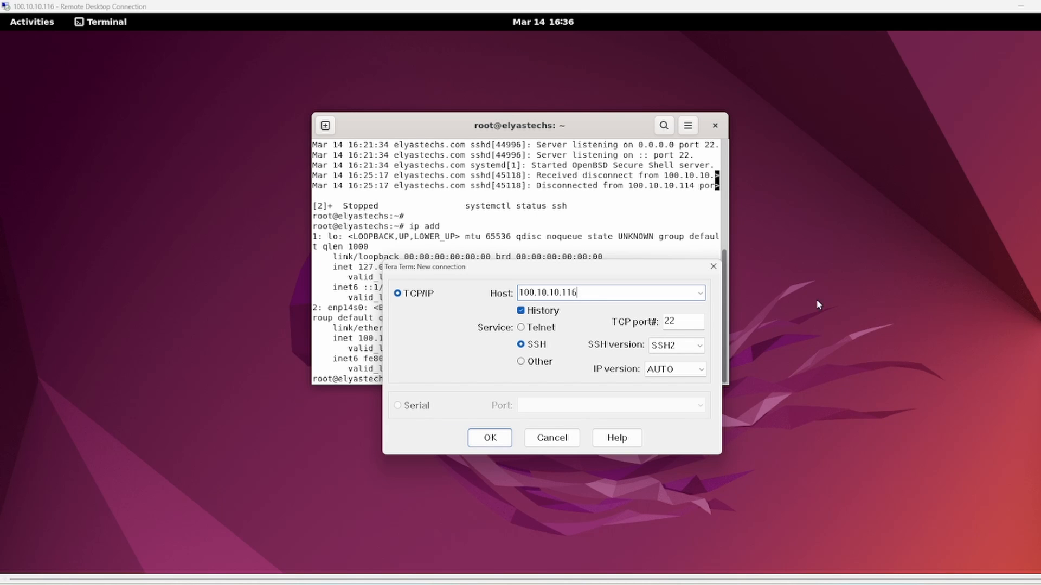
{"action": "mouse_move", "coordinate": [392, 272]}
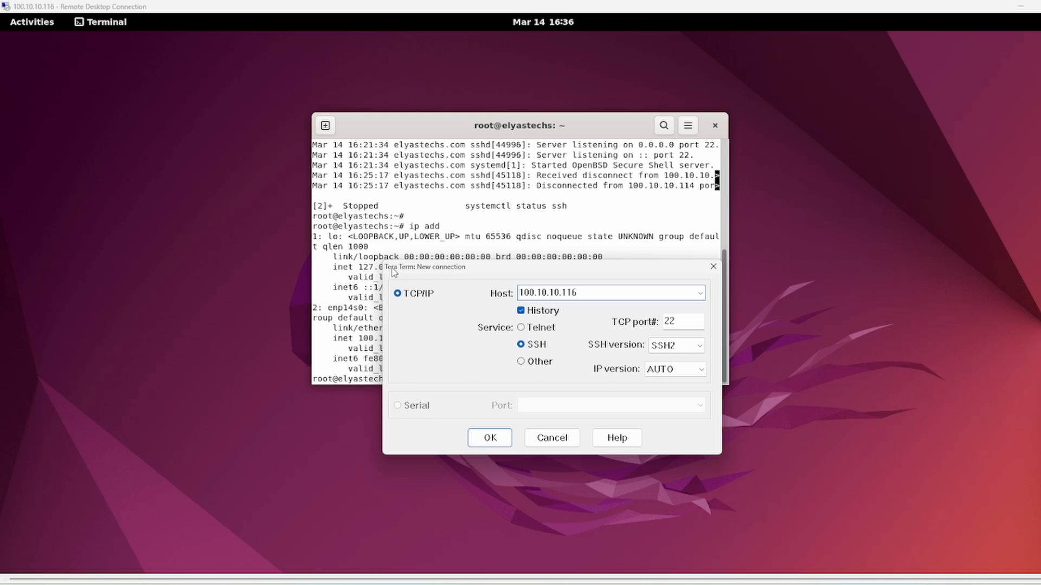
{"action": "mouse_move", "coordinate": [483, 280]}
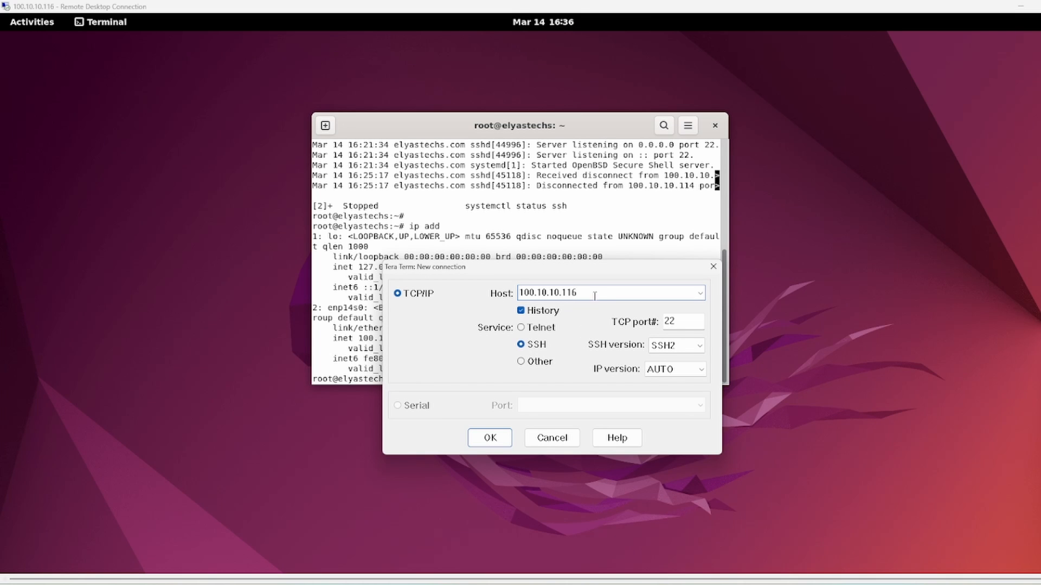
{"action": "mouse_move", "coordinate": [456, 477]}
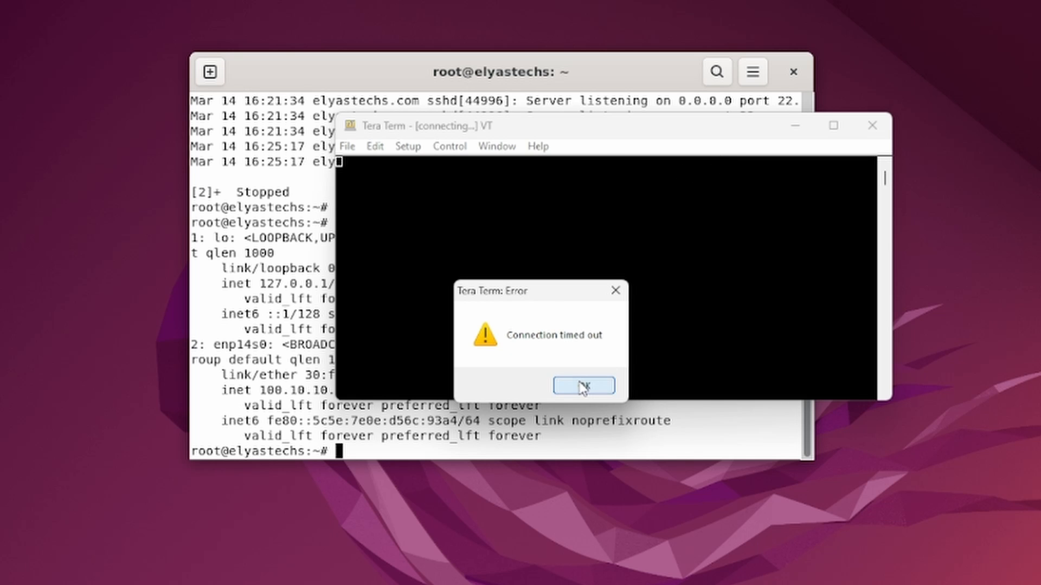
{"action": "left_click", "coordinate": [582, 386]}
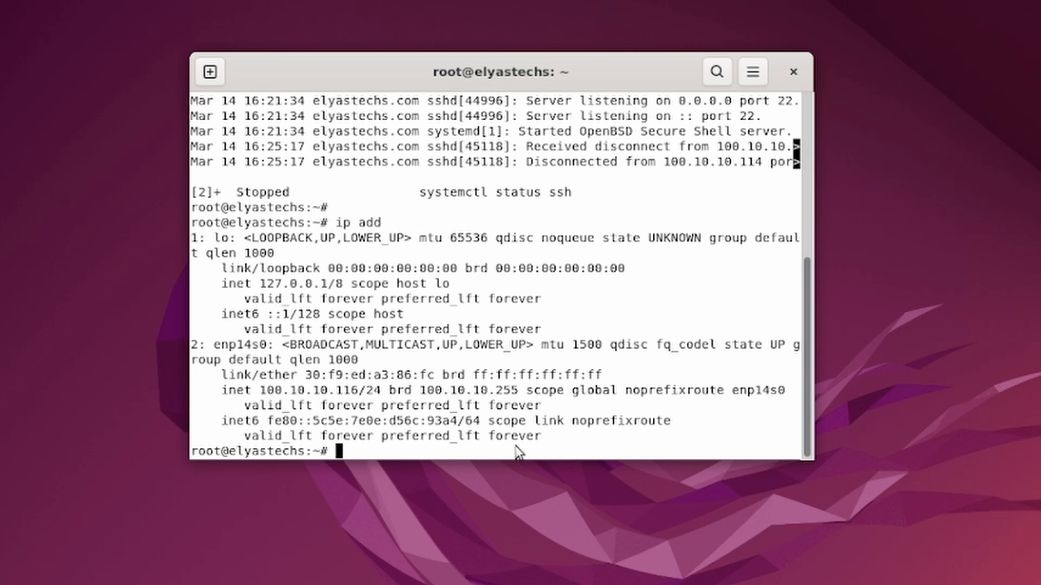
Step: Run sudo ufw status, showing 22/tcp denied while 3389, 80 and 443 are allowed
{"action": "type", "text": "sudo"}
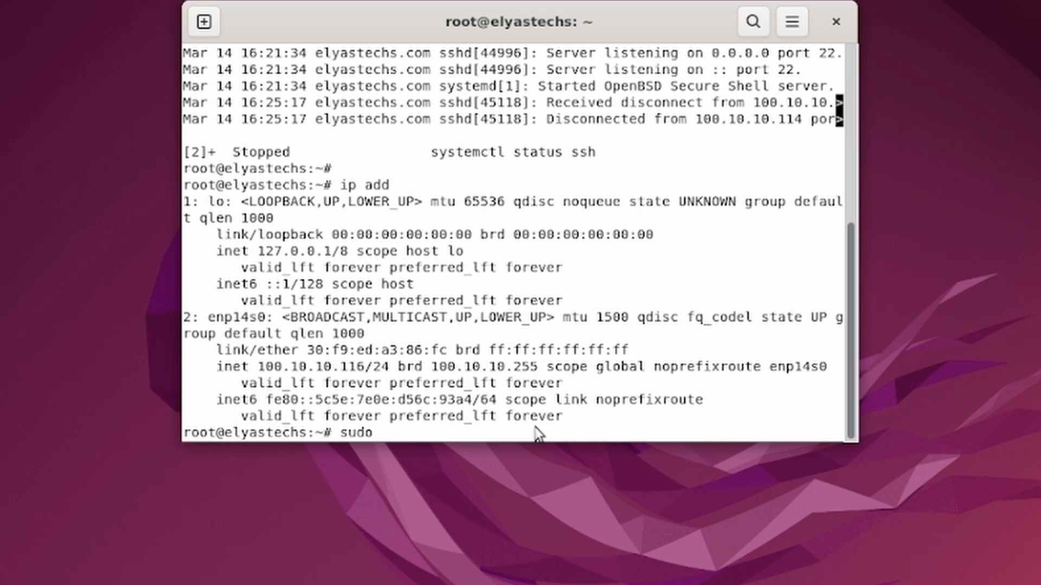
{"action": "type", "text": "ufw st"}
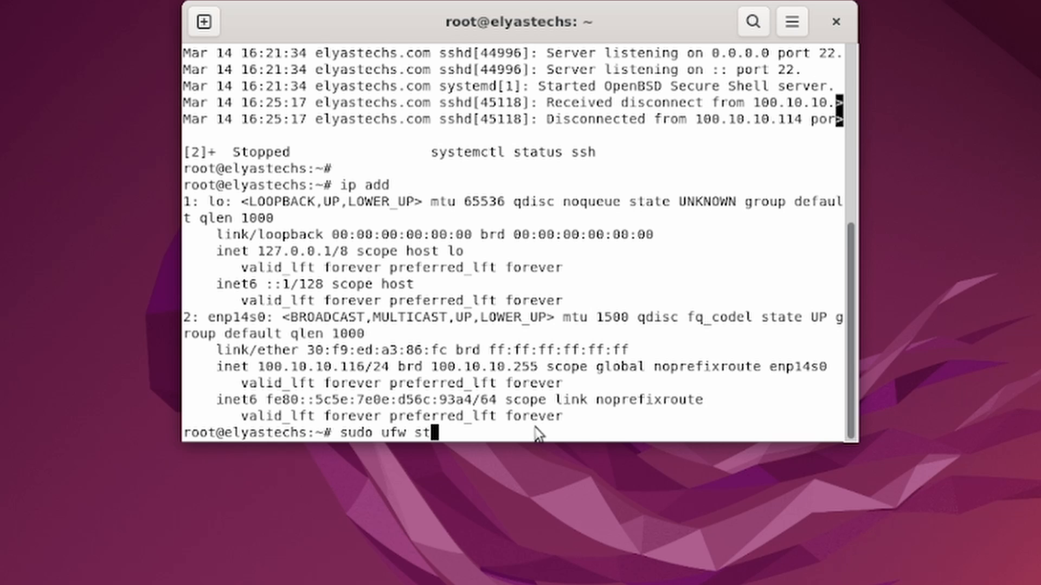
{"action": "type", "text": "atus"}
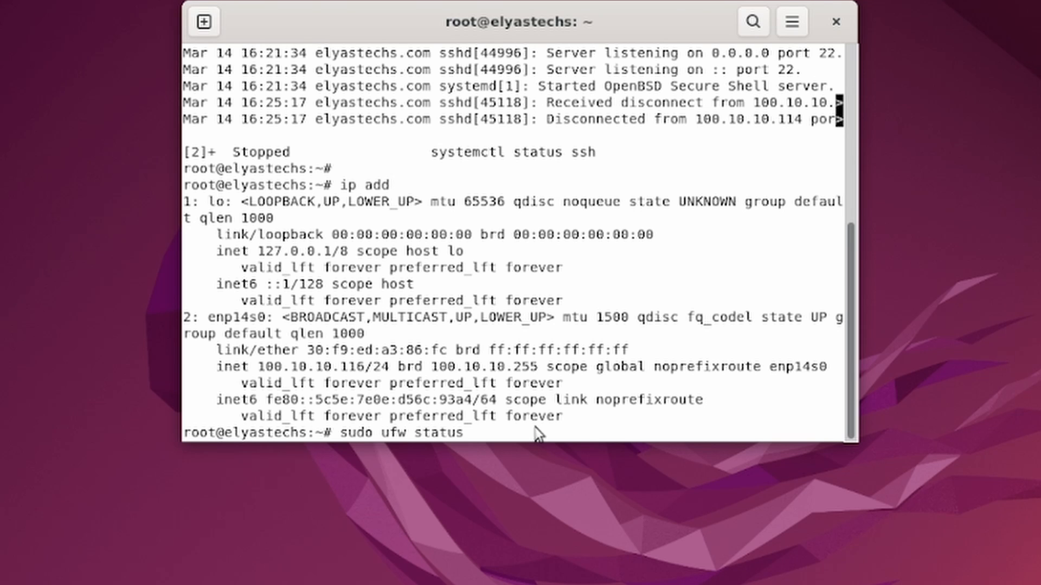
{"action": "key", "text": "Return"}
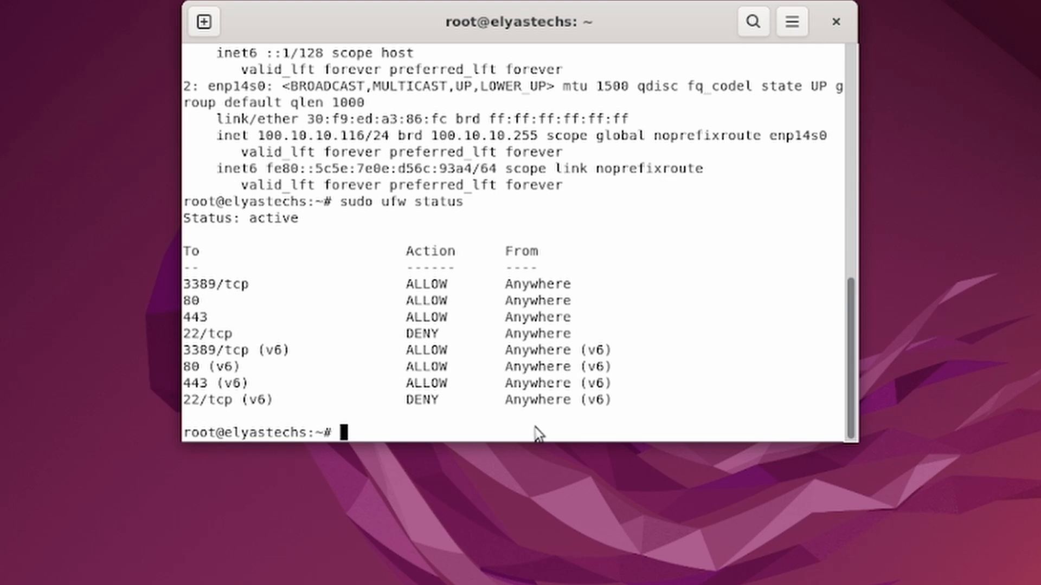
{"action": "mouse_move", "coordinate": [448, 333]}
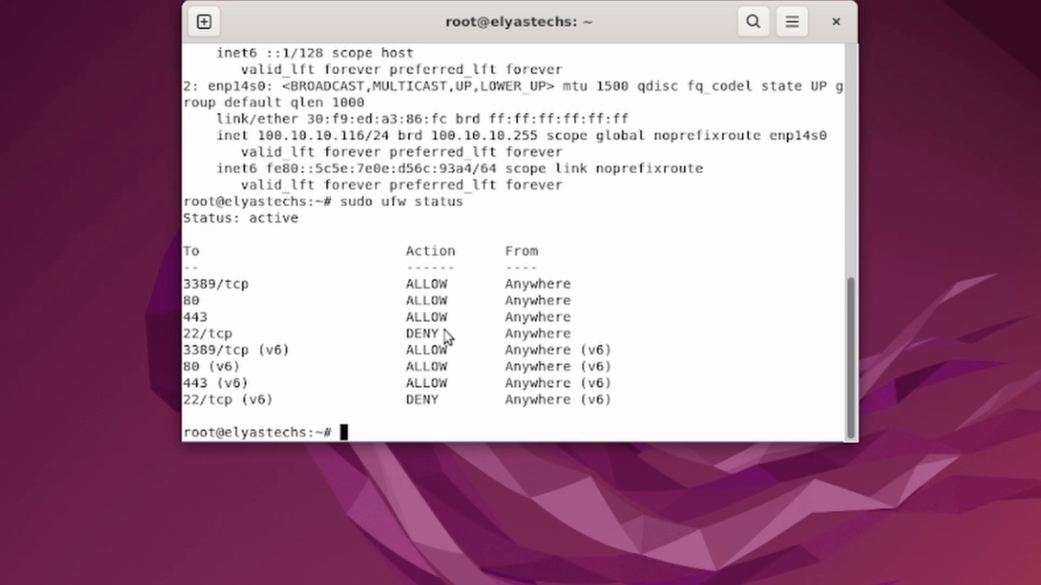
{"action": "mouse_move", "coordinate": [191, 337]}
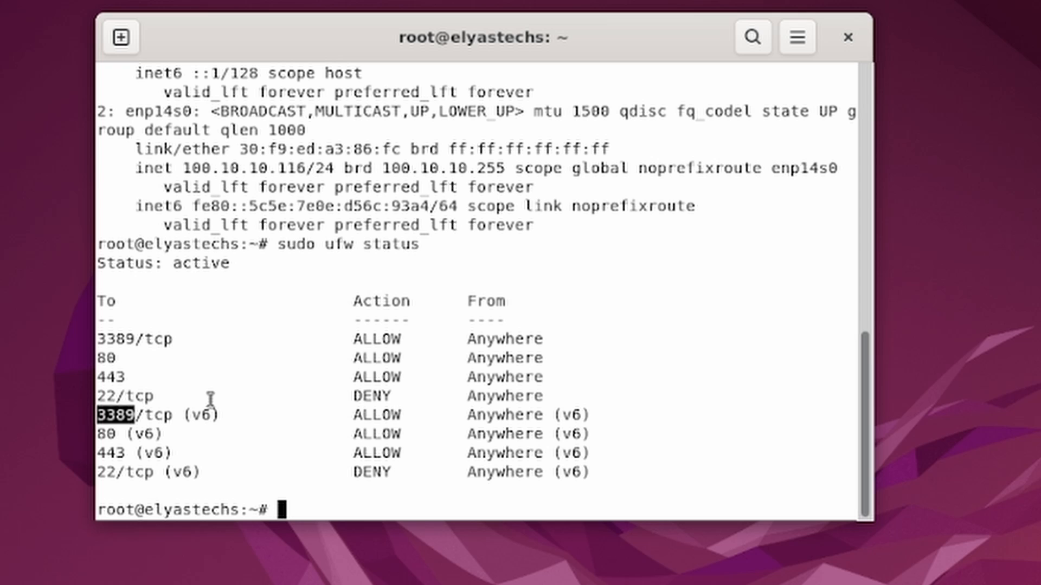
Step: Run sudo ufw allow from any to any port 22 proto tcp, getting 'Rule updated' for v4 and v6
{"action": "type", "text": "sudo"}
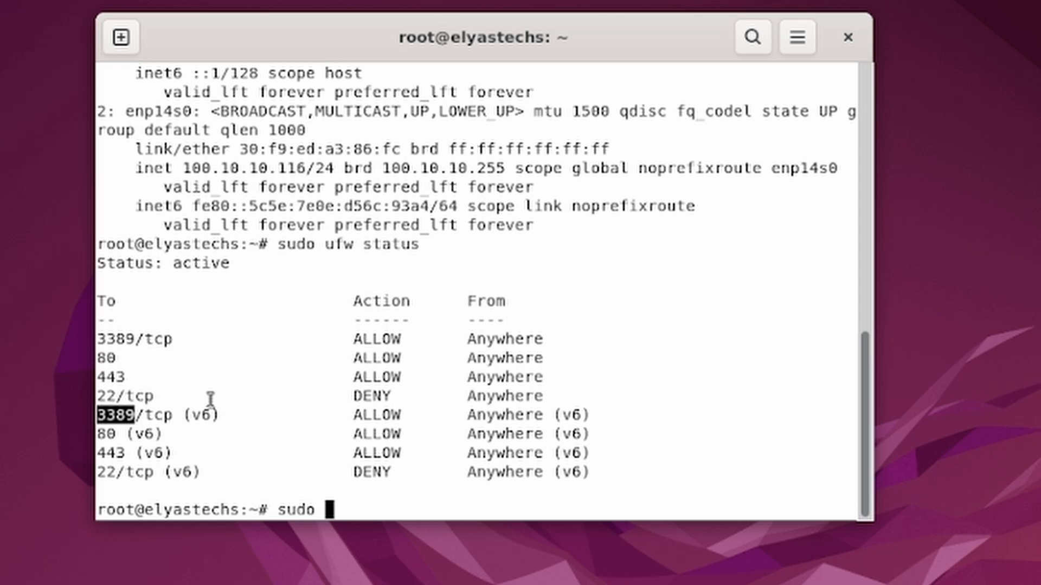
{"action": "type", "text": "ufw"}
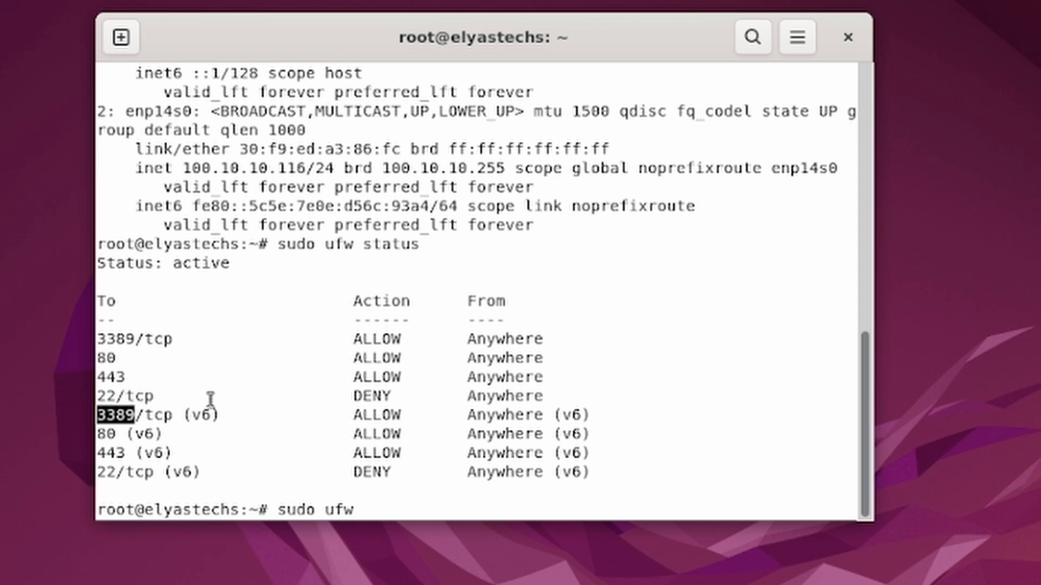
{"action": "type", "text": "all"}
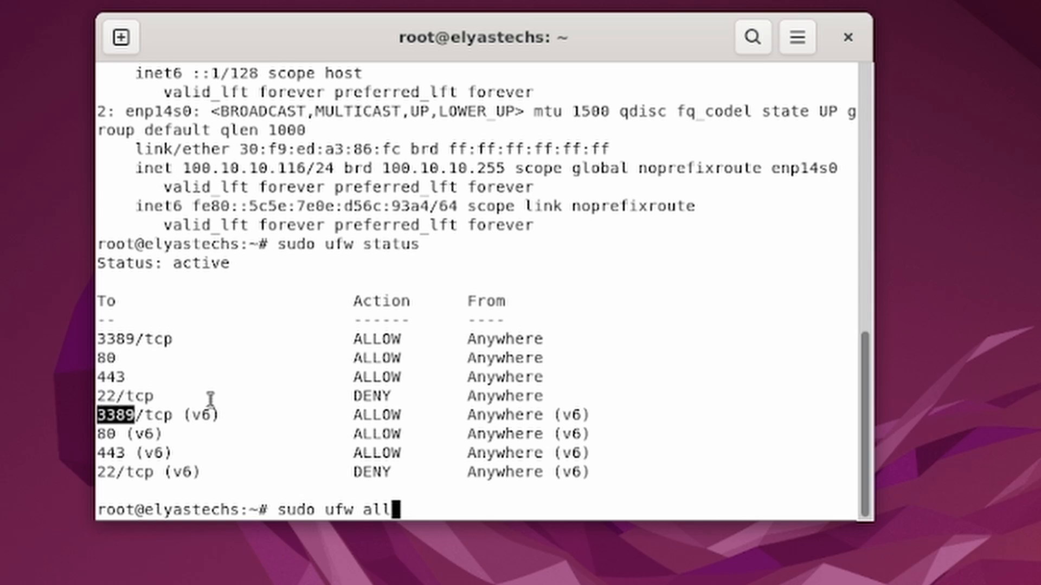
{"action": "type", "text": "ow from any to"}
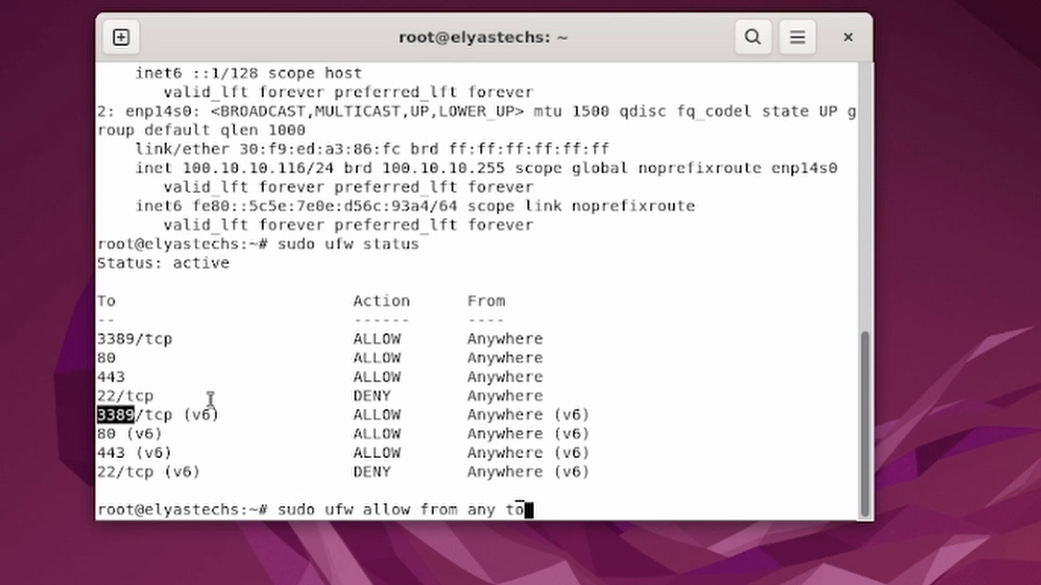
{"action": "type", "text": "any port"}
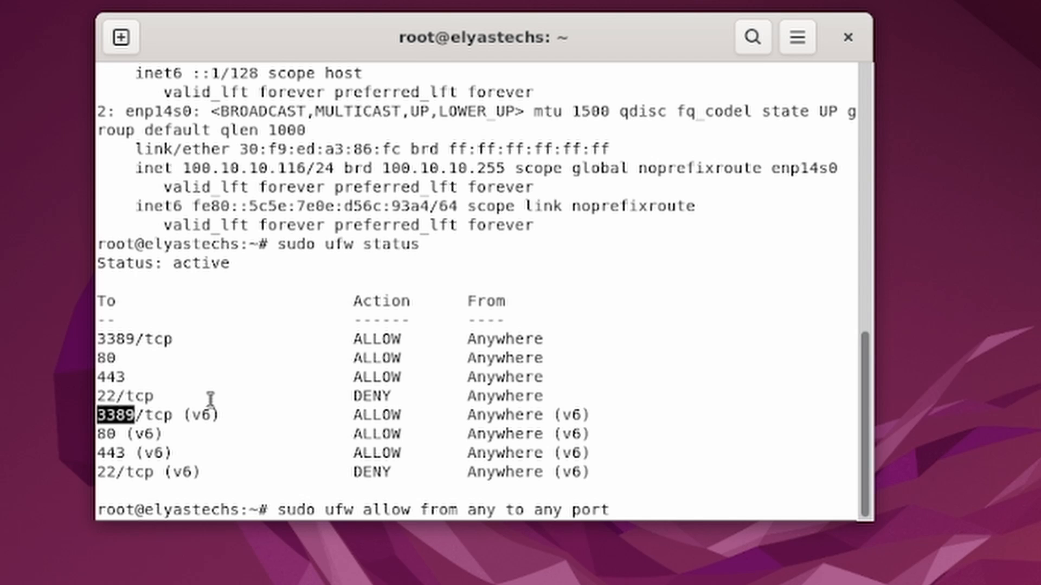
{"action": "type", "text": "22"}
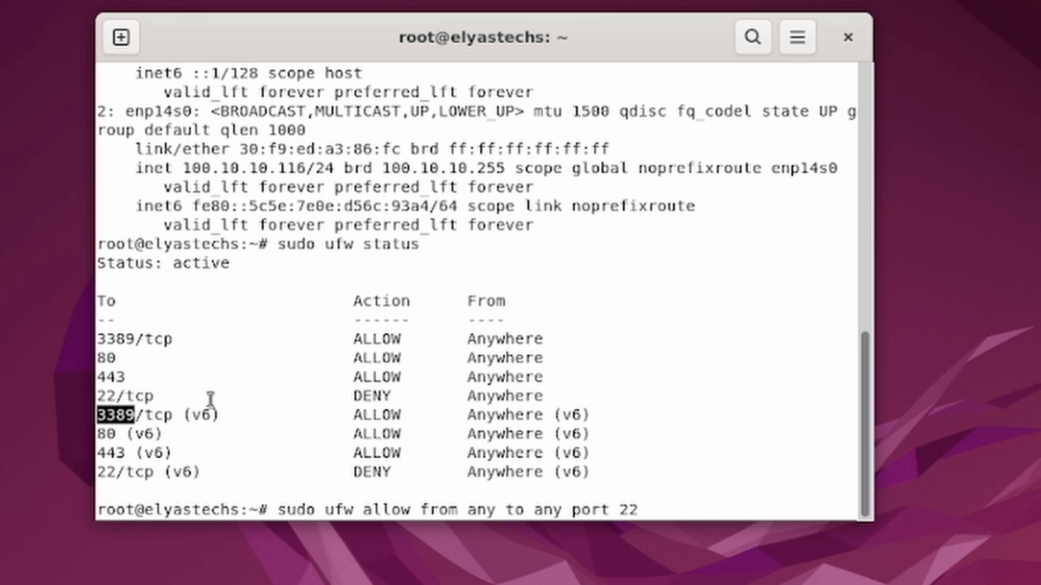
{"action": "type", "text": "proto"}
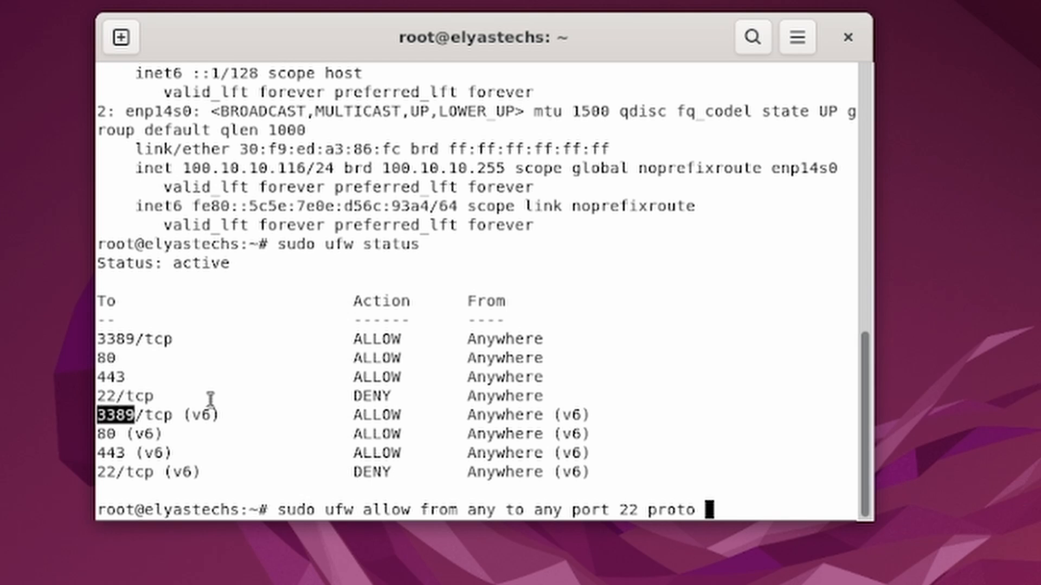
{"action": "type", "text": "tcp"}
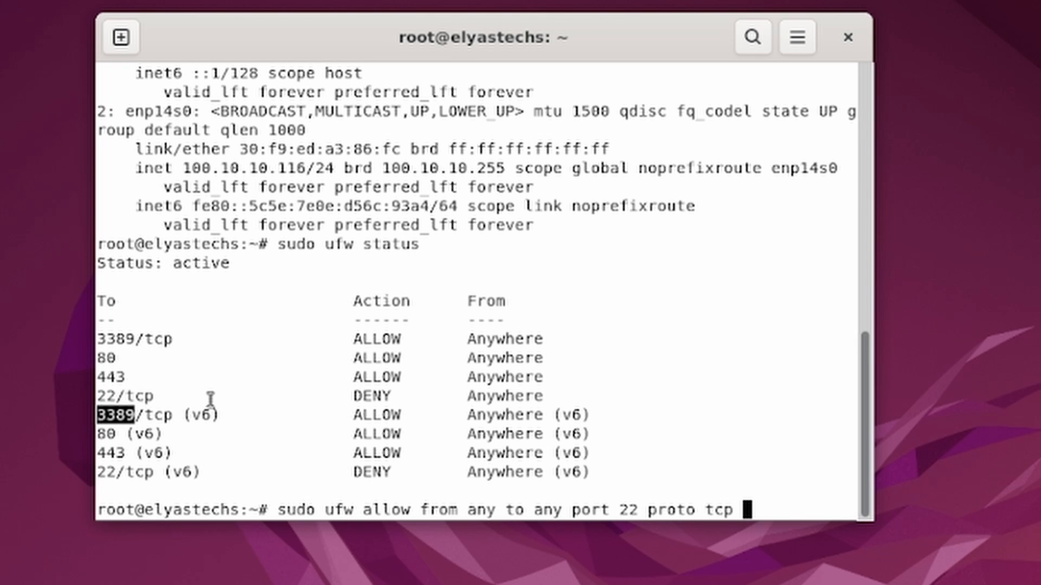
{"action": "key", "text": "Return"}
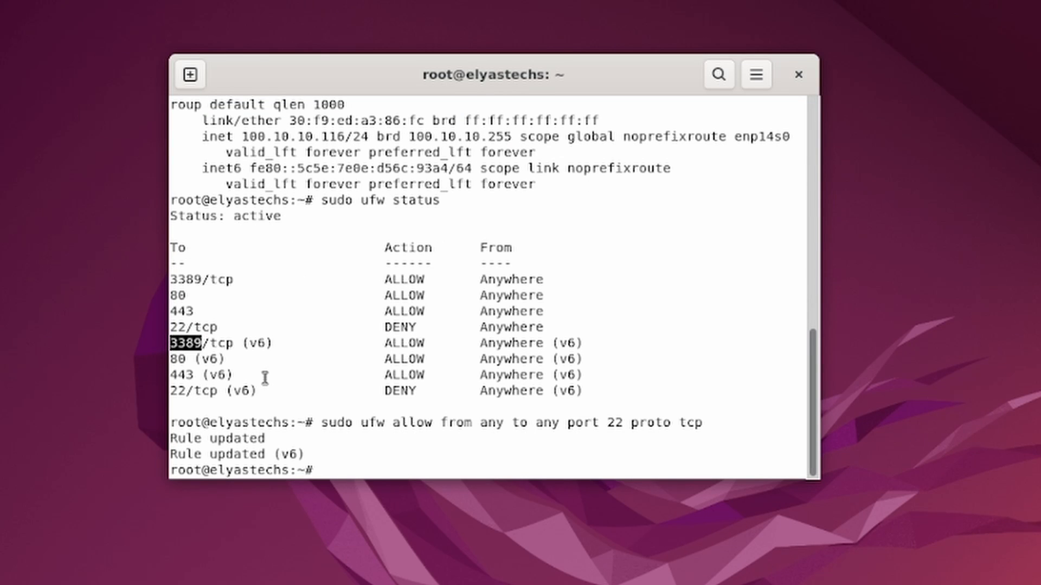
{"action": "key", "text": "Return"}
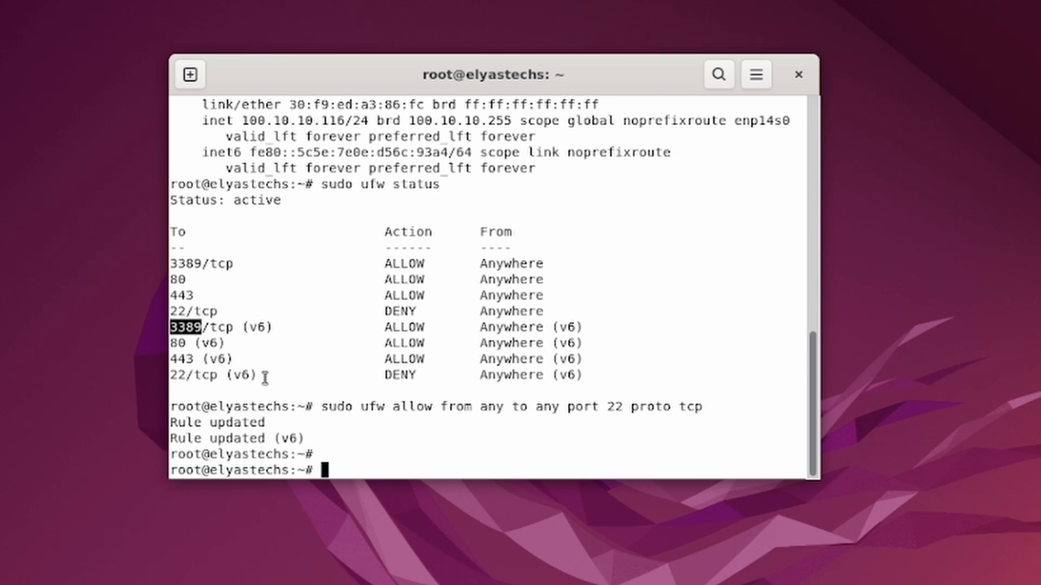
Step: Re-run sudo ufw status to verify 22/tcp now shows ALLOW from Anywhere for v4 and v6
{"action": "type", "text": "ip add"}
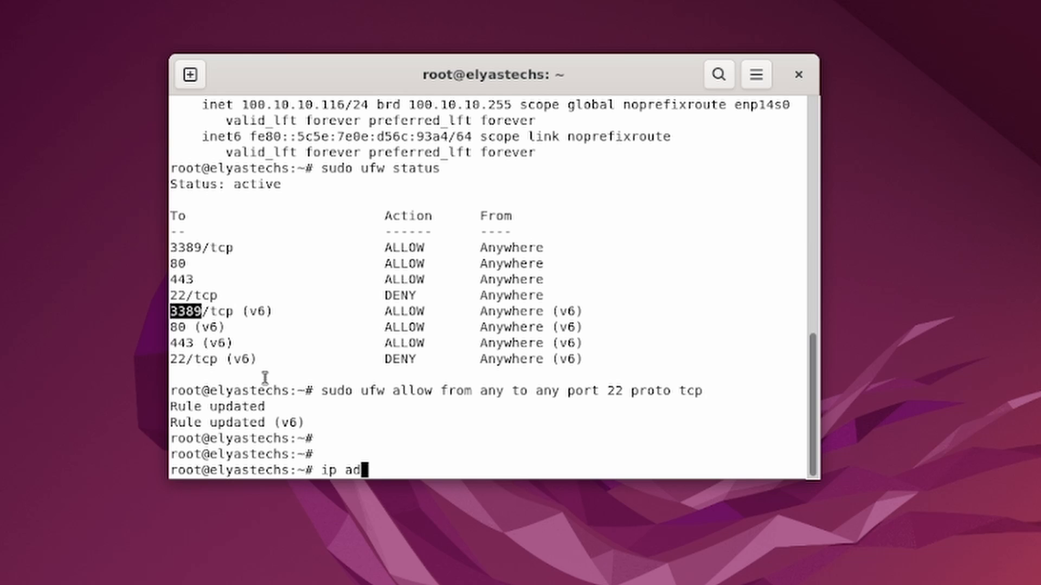
{"action": "type", "text": "sudo ufw status"}
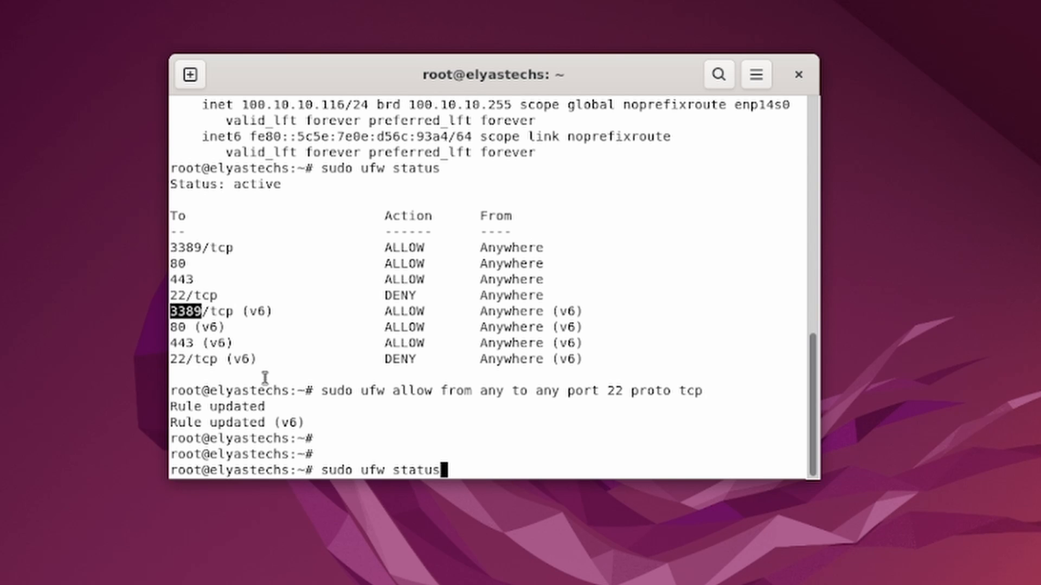
{"action": "key", "text": "Return"}
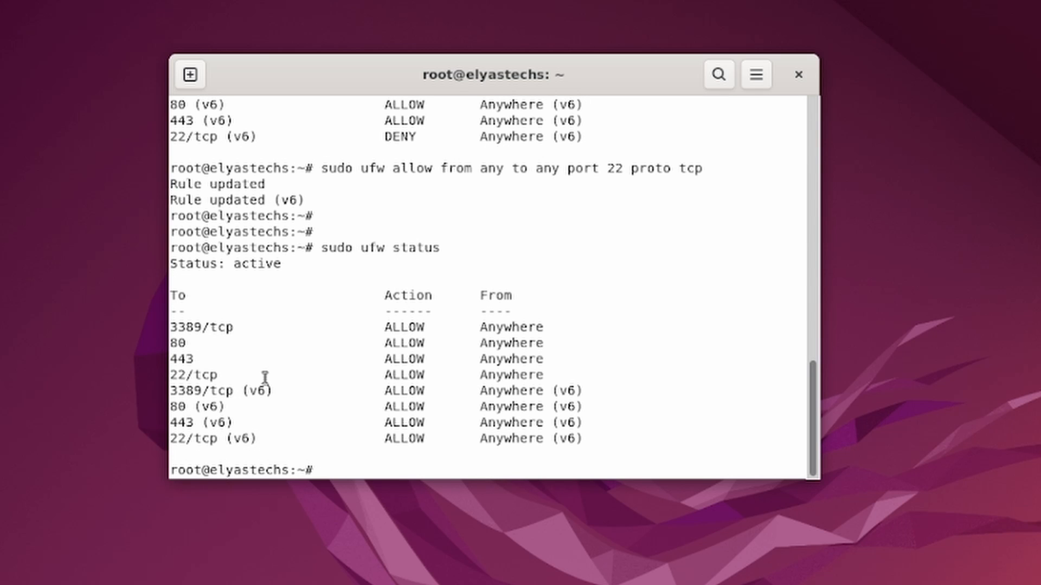
{"action": "mouse_move", "coordinate": [253, 374]}
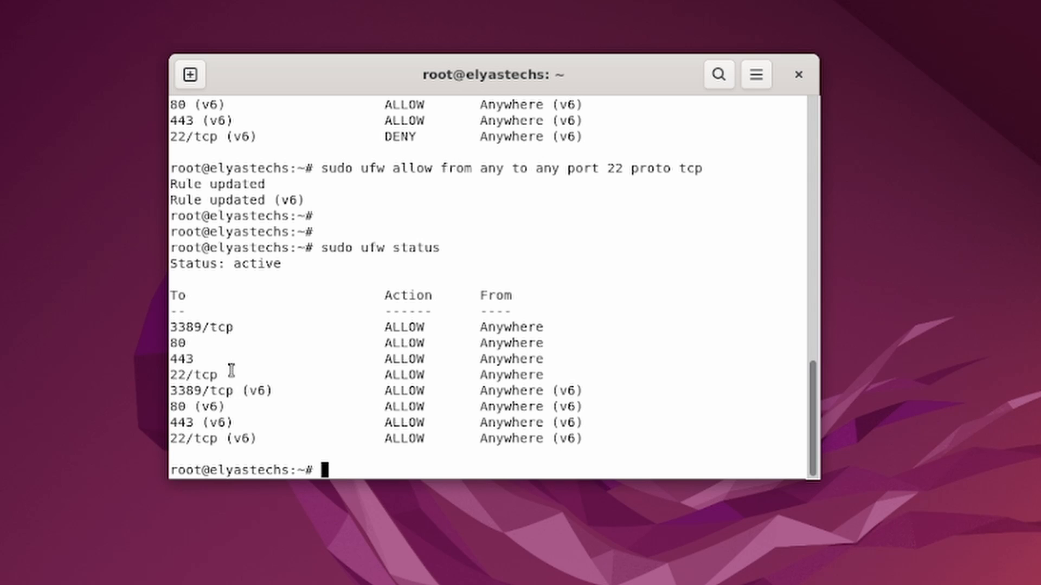
{"action": "mouse_move", "coordinate": [324, 343]}
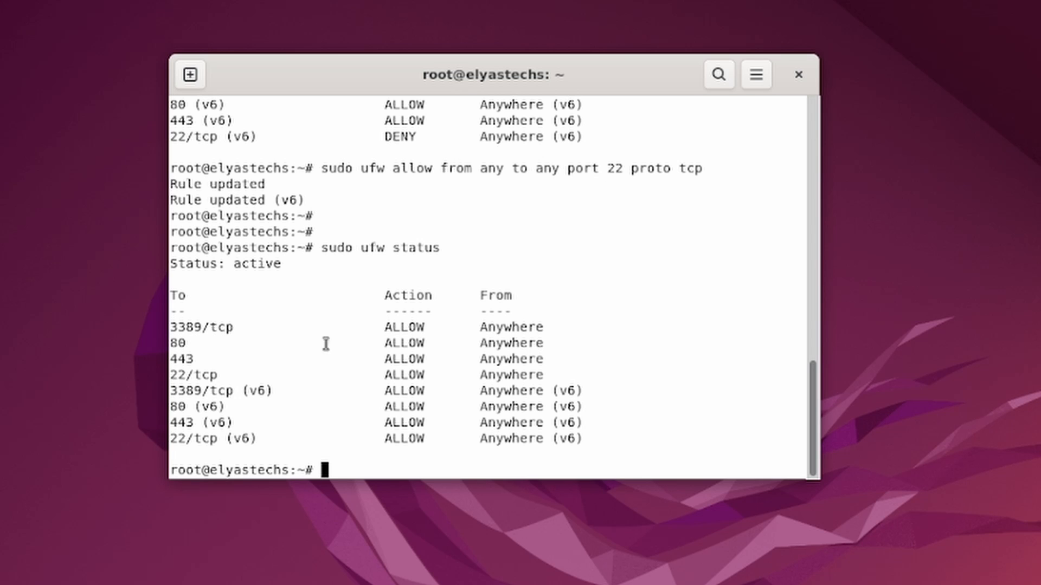
{"action": "mouse_move", "coordinate": [224, 375]}
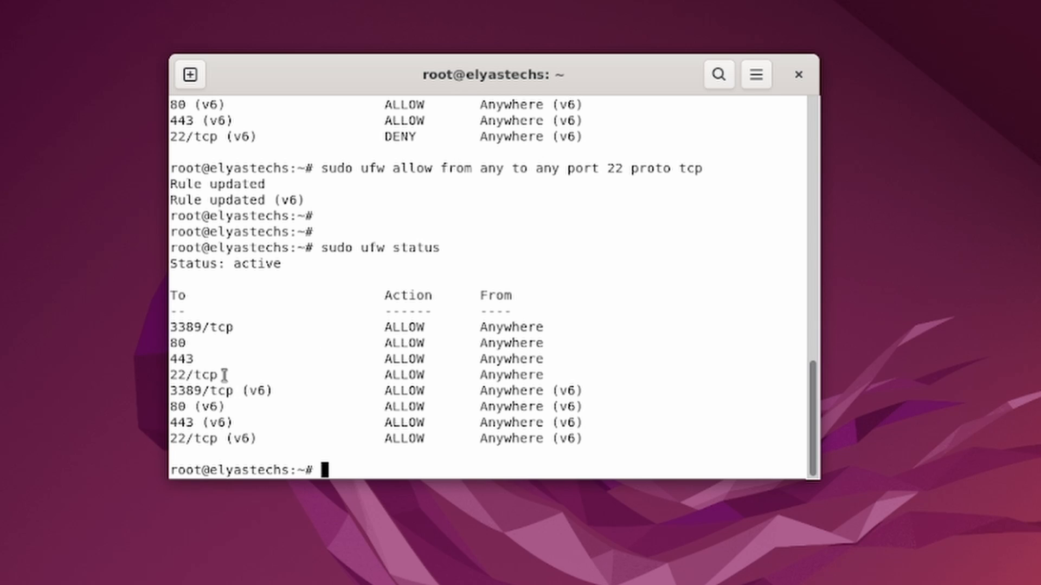
{"action": "mouse_move", "coordinate": [660, 145]}
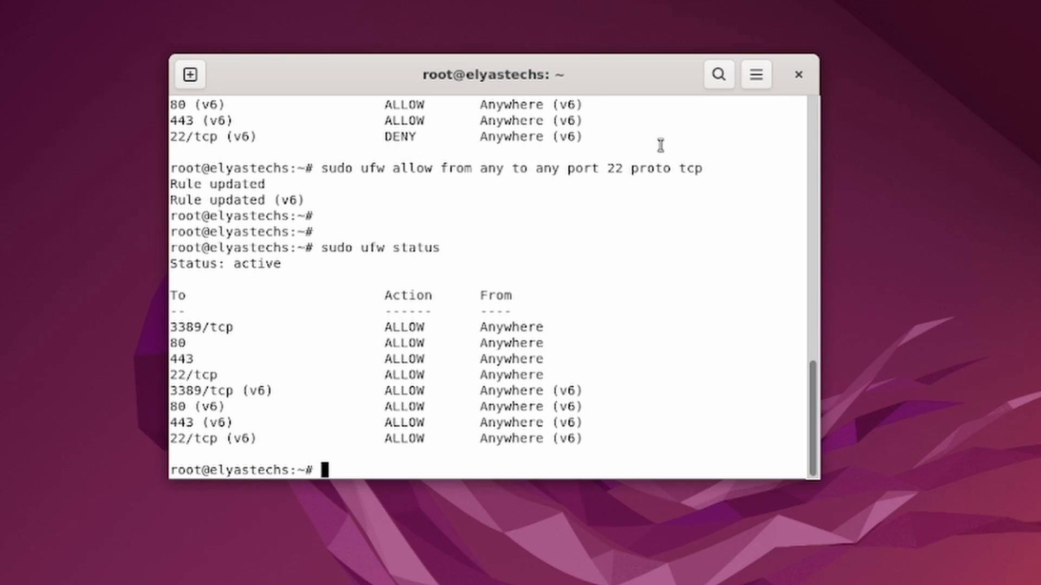
{"action": "mouse_move", "coordinate": [713, 167]}
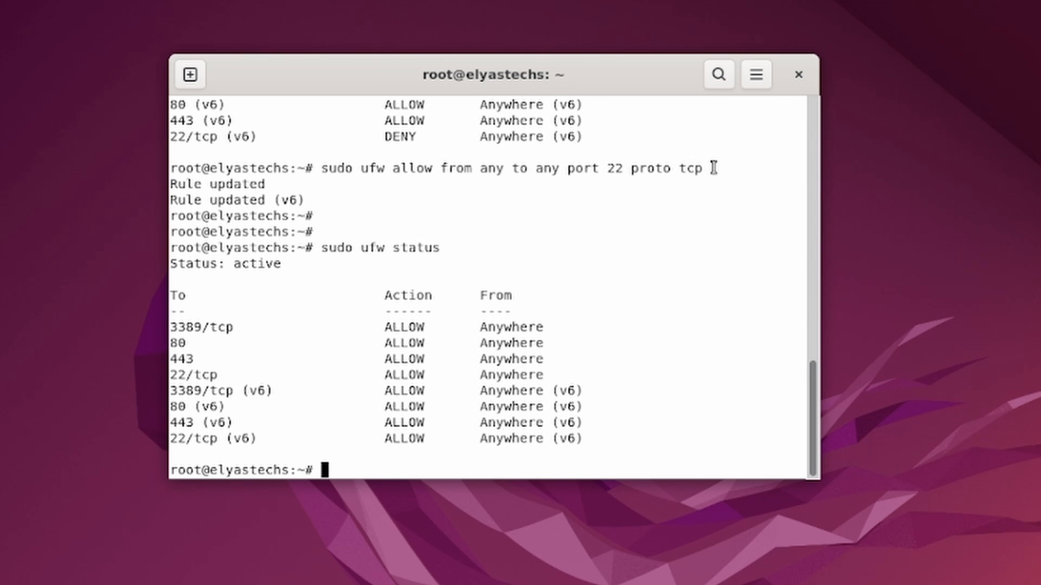
{"action": "mouse_move", "coordinate": [367, 470]}
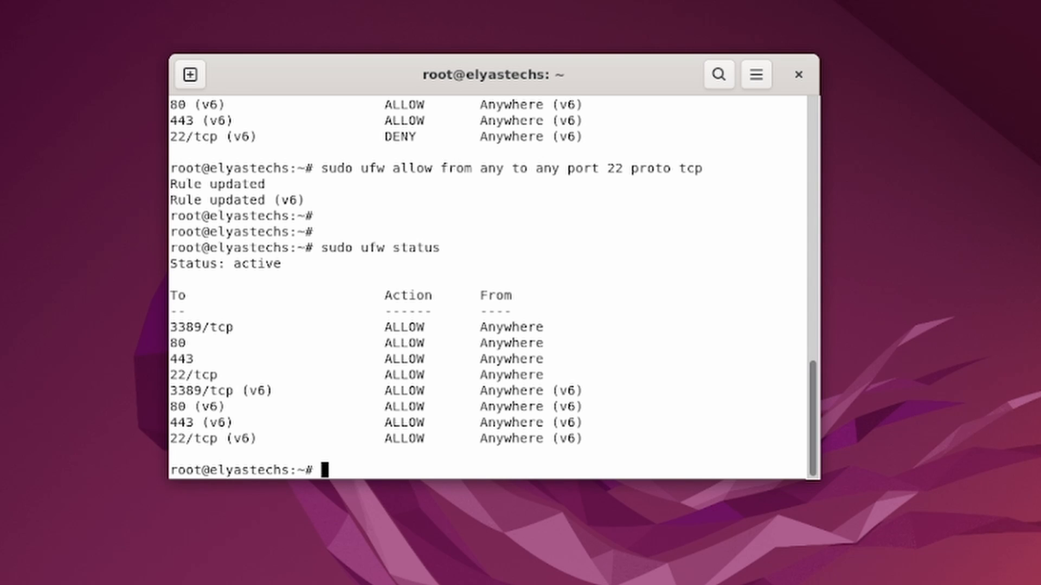
{"action": "mouse_move", "coordinate": [609, 230]}
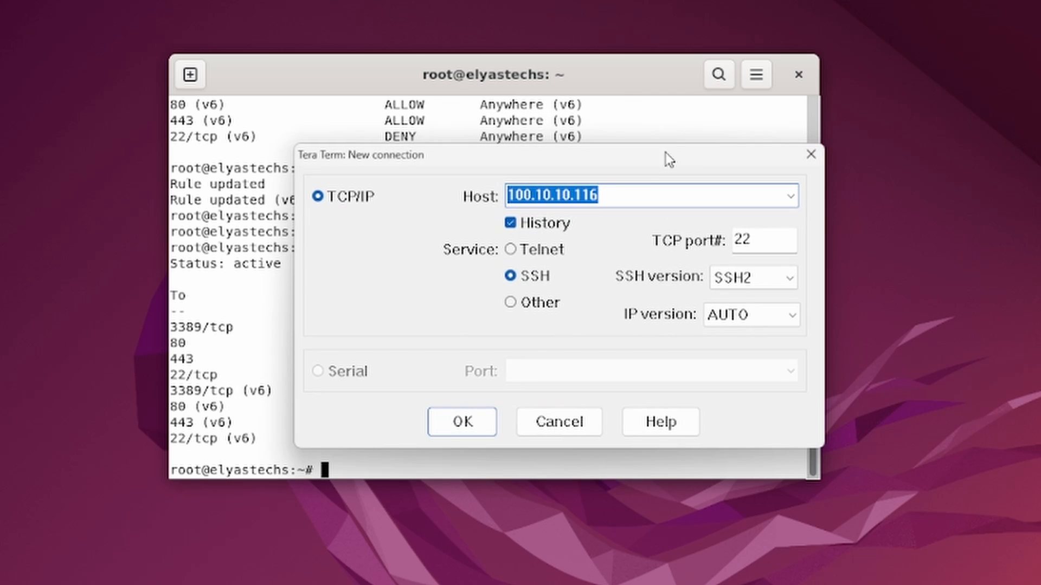
Step: Log into the SSH session to 100.10.10.116 and run ip add, highlighting the server address
{"action": "left_click", "coordinate": [558, 422]}
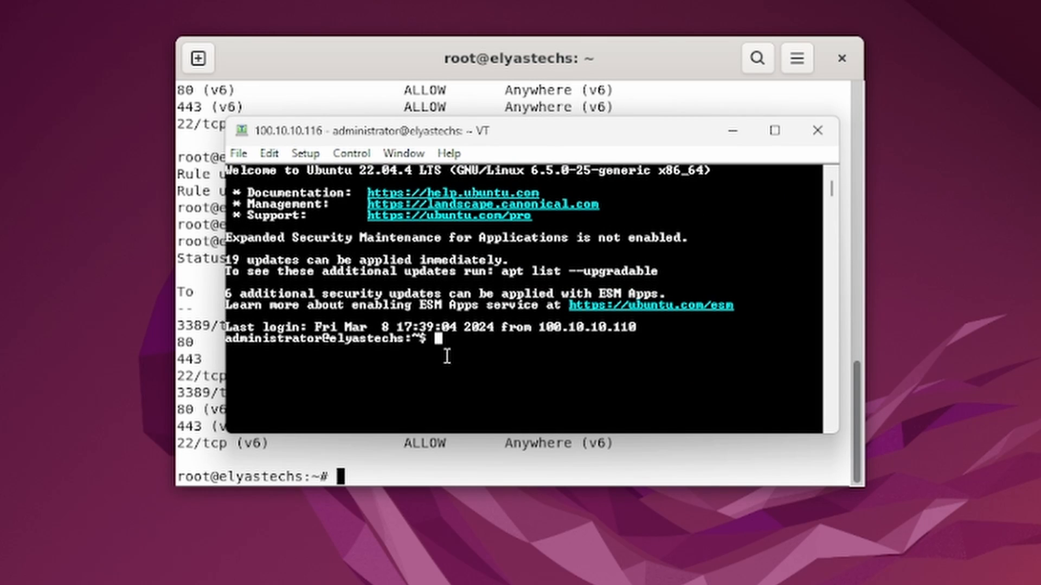
{"action": "type", "text": "cd"}
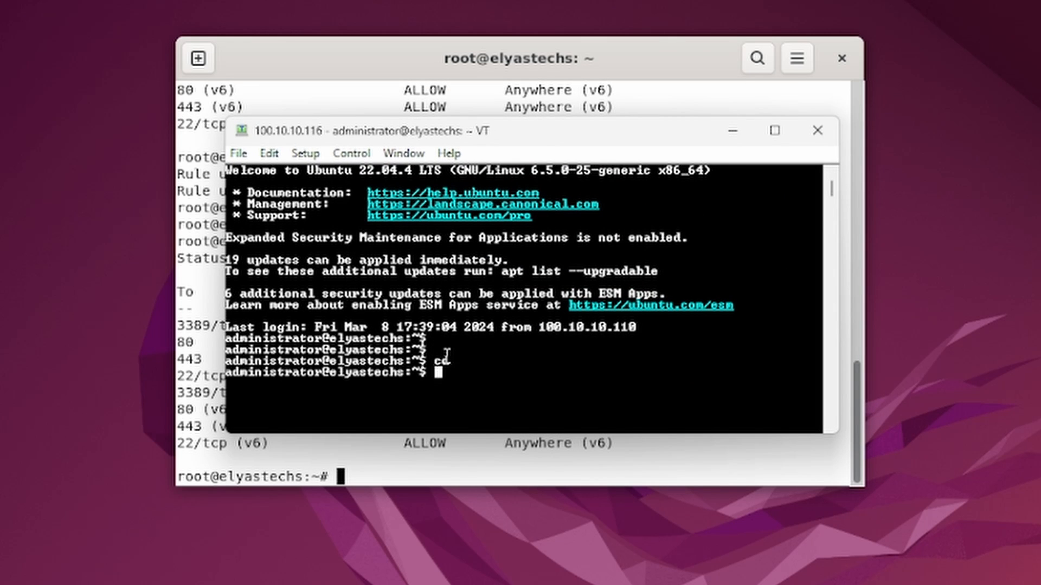
{"action": "key", "text": "Return"}
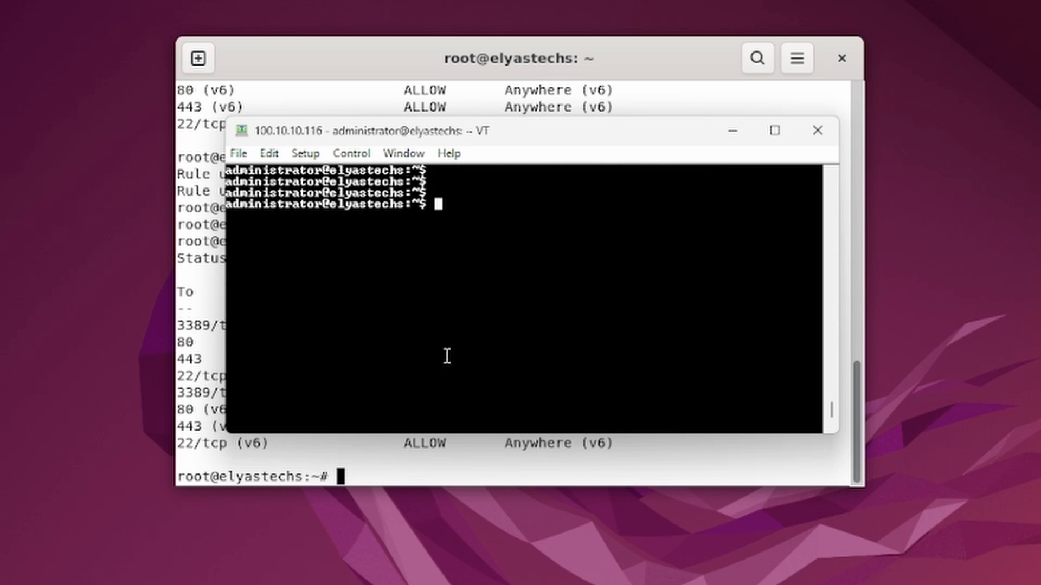
{"action": "type", "text": "ip add"}
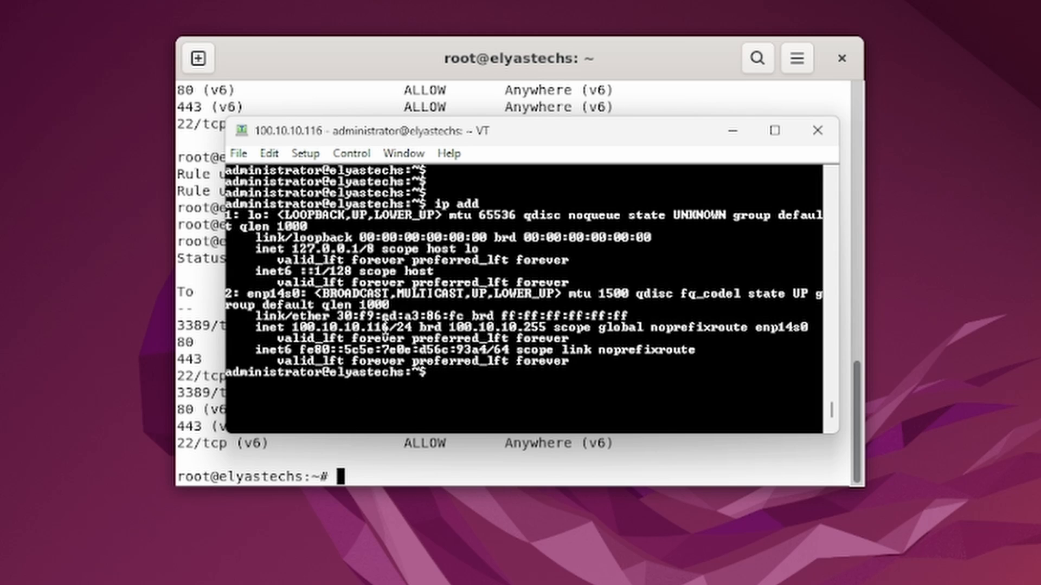
{"action": "double_click", "coordinate": [338, 326]}
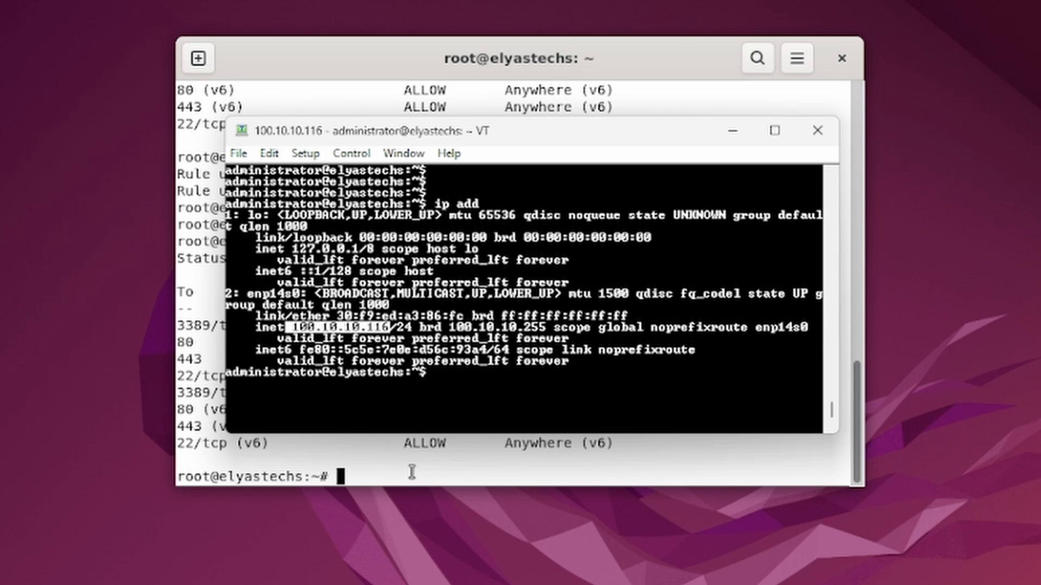